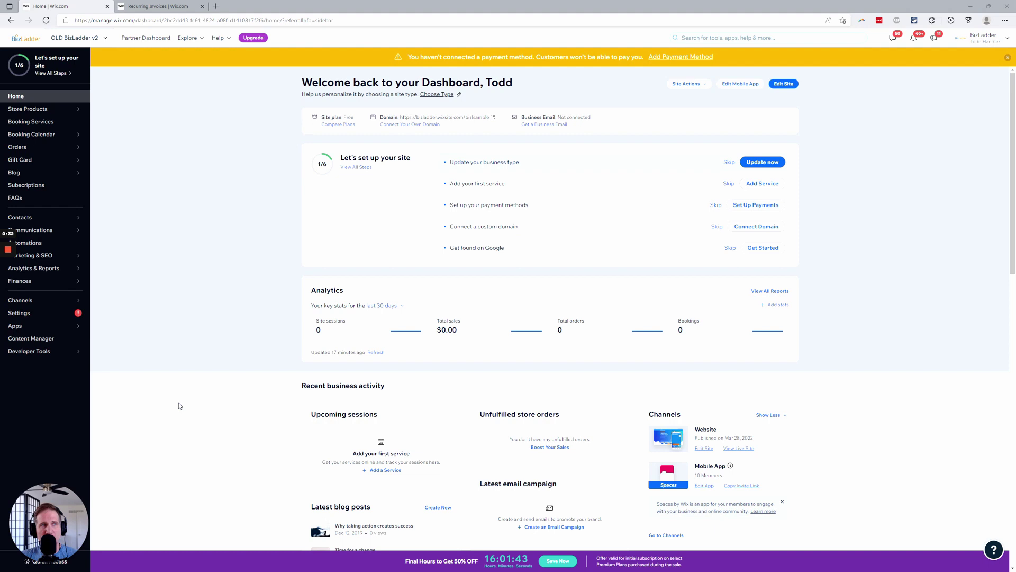
mouse_move(254, 309)
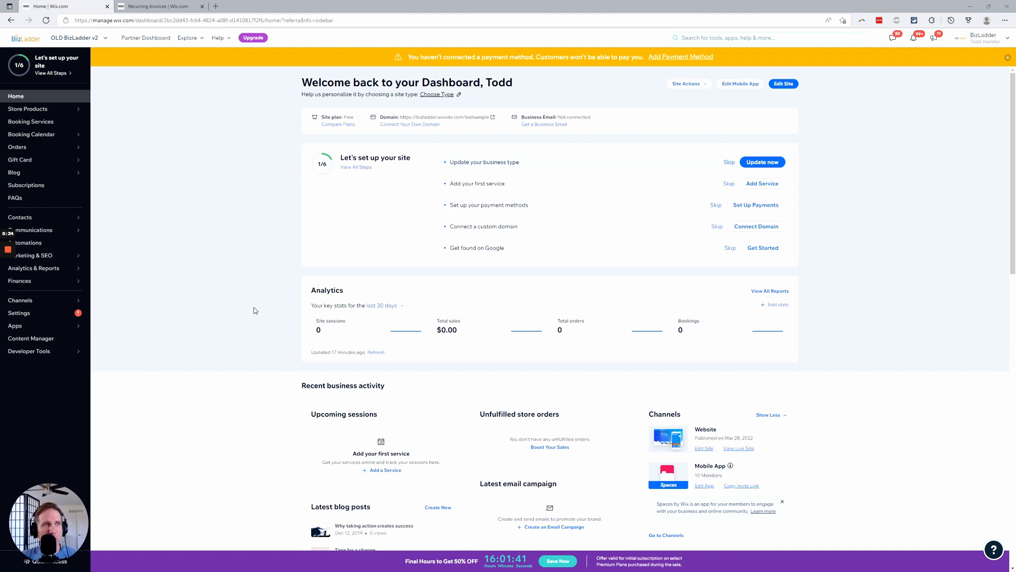
mouse_move(114, 210)
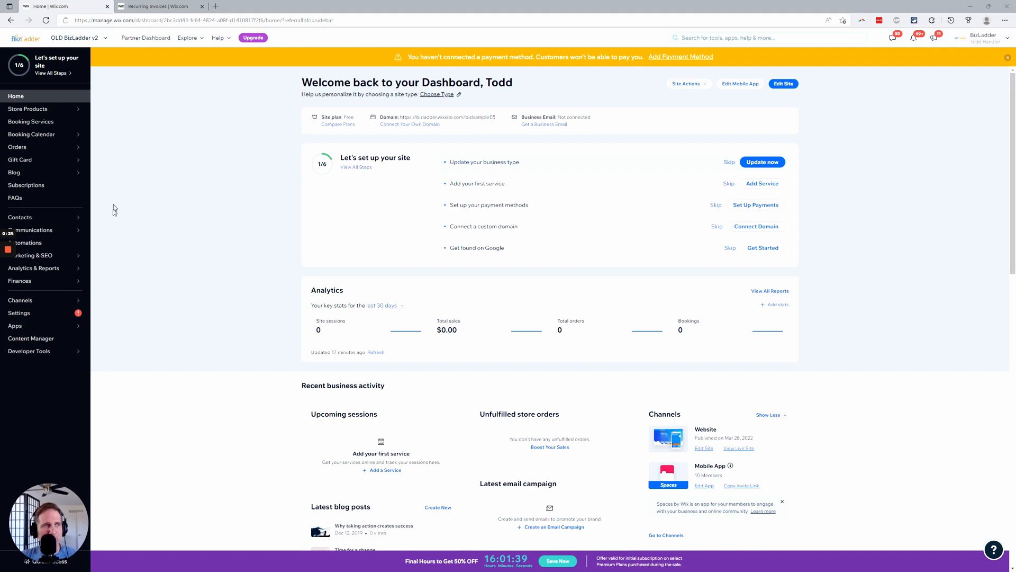
- Reveal the Finances submenu in the dashboard sidebar
left_click(19, 281)
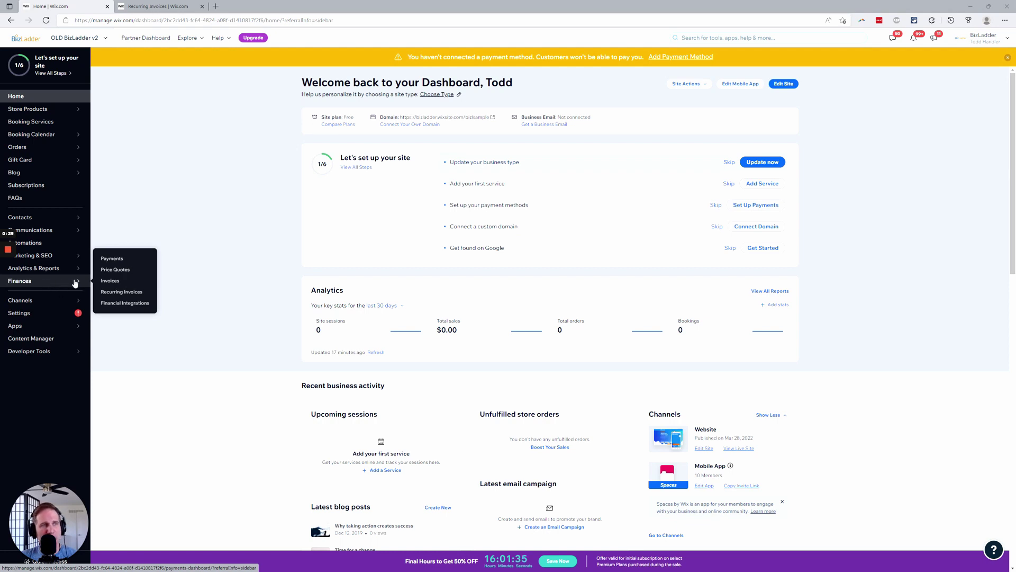
mouse_move(112, 298)
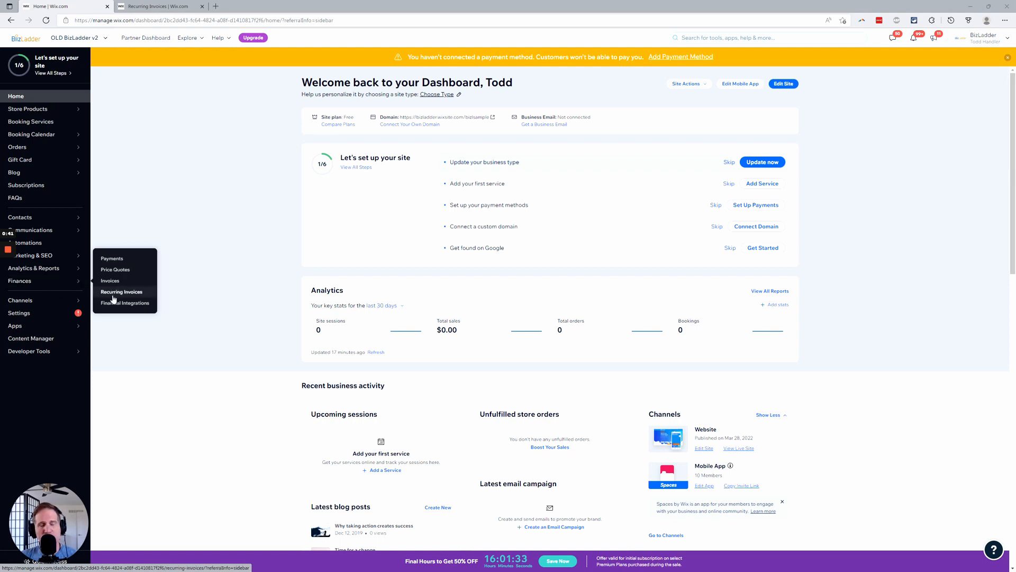
- Go to the Recurring Invoices page, which lists no recurring invoices yet
left_click(121, 292)
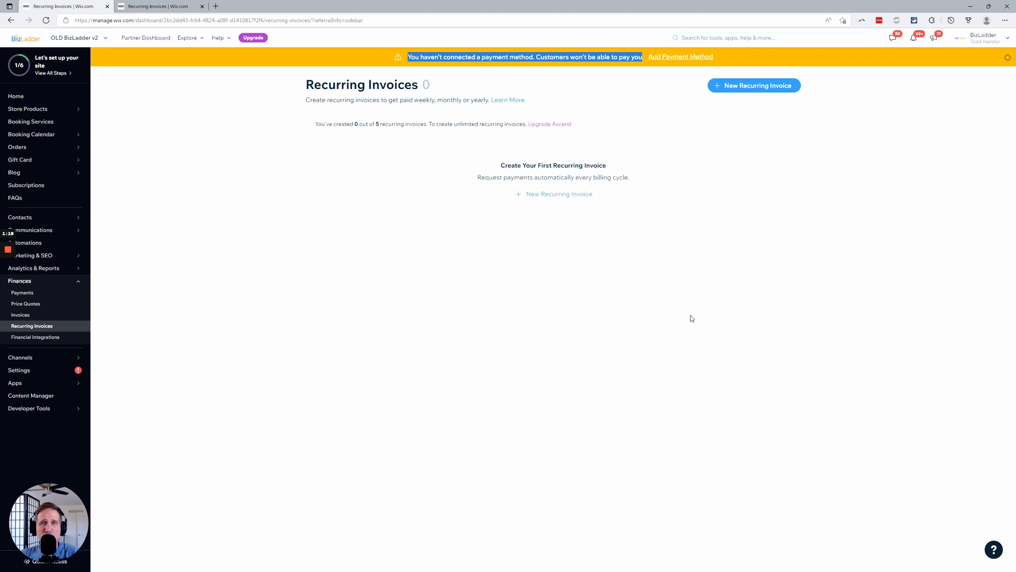
- Start a new recurring invoice, then switch to the other BizLadder site's Recurring Invoices list
left_click(754, 85)
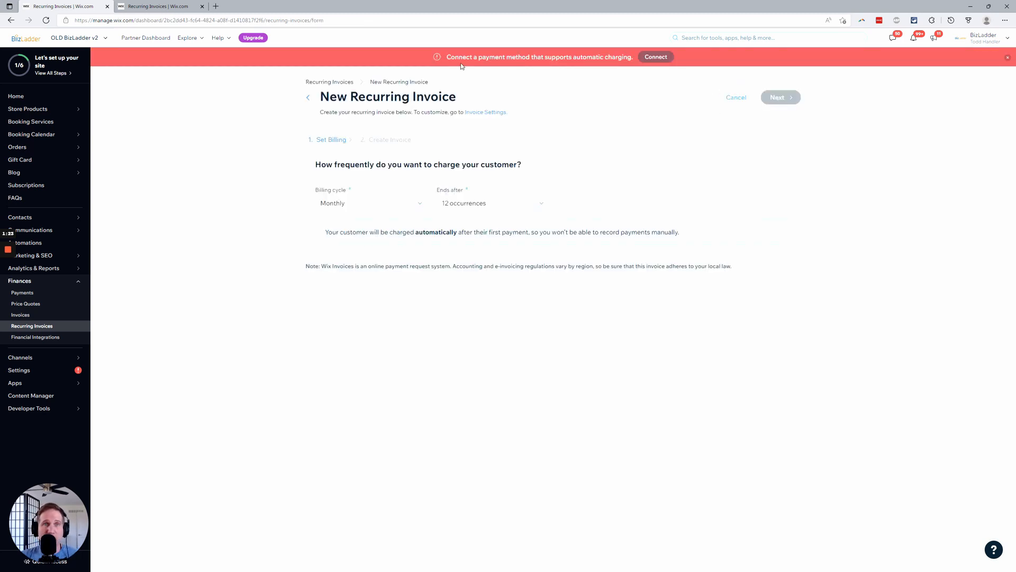
mouse_move(779, 101)
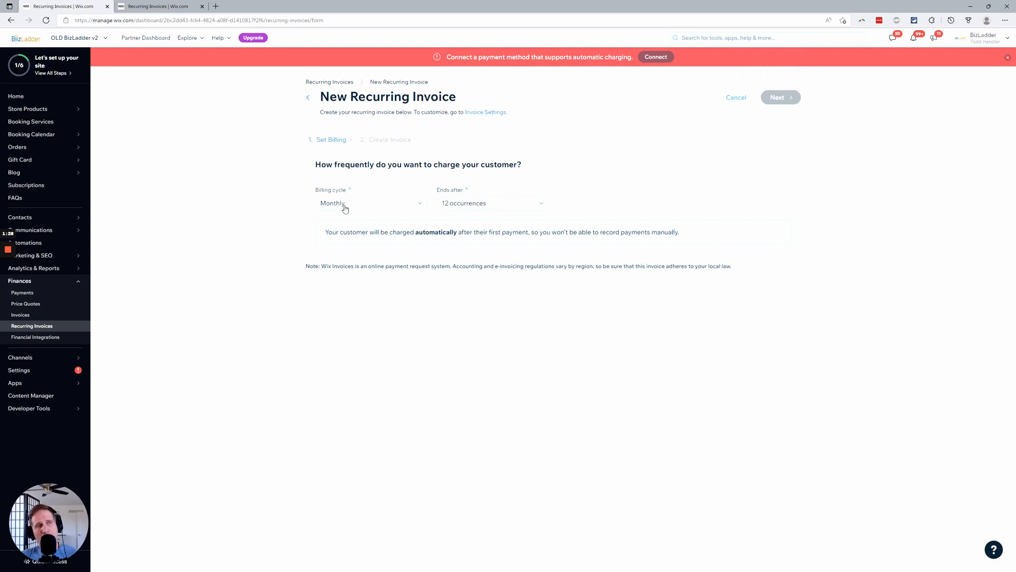
mouse_move(168, 7)
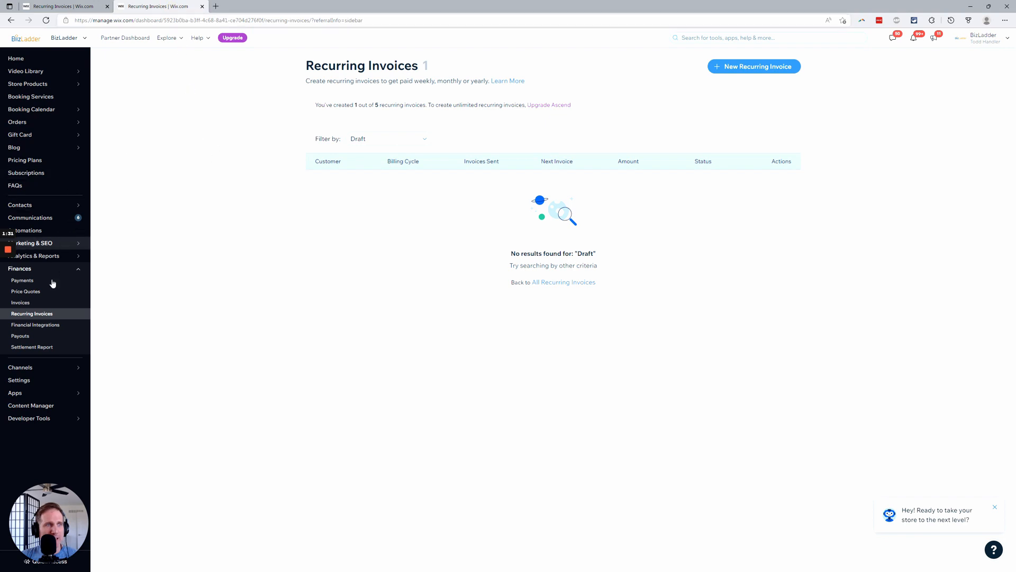
mouse_move(299, 140)
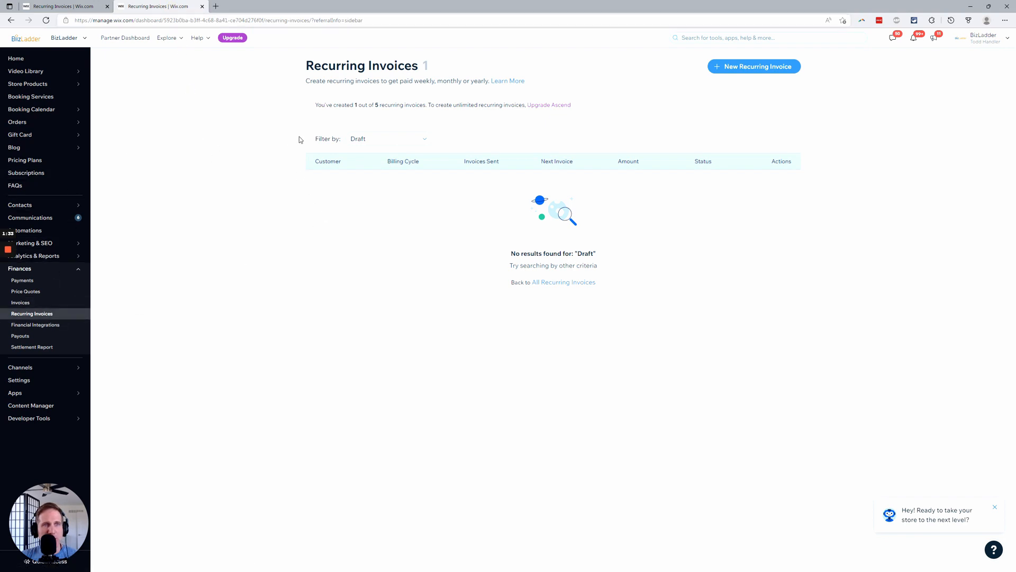
mouse_move(262, 213)
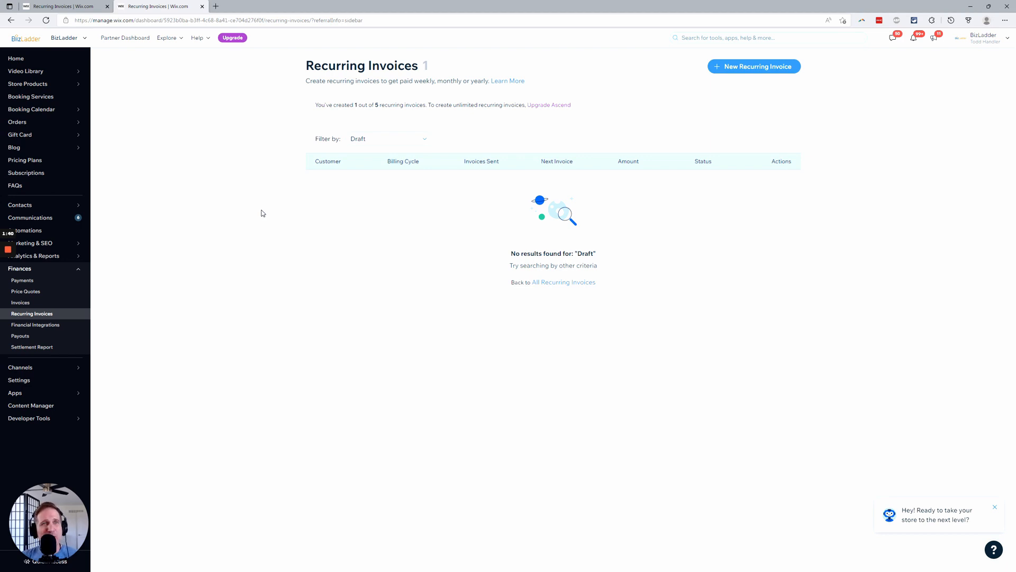
left_click(754, 65)
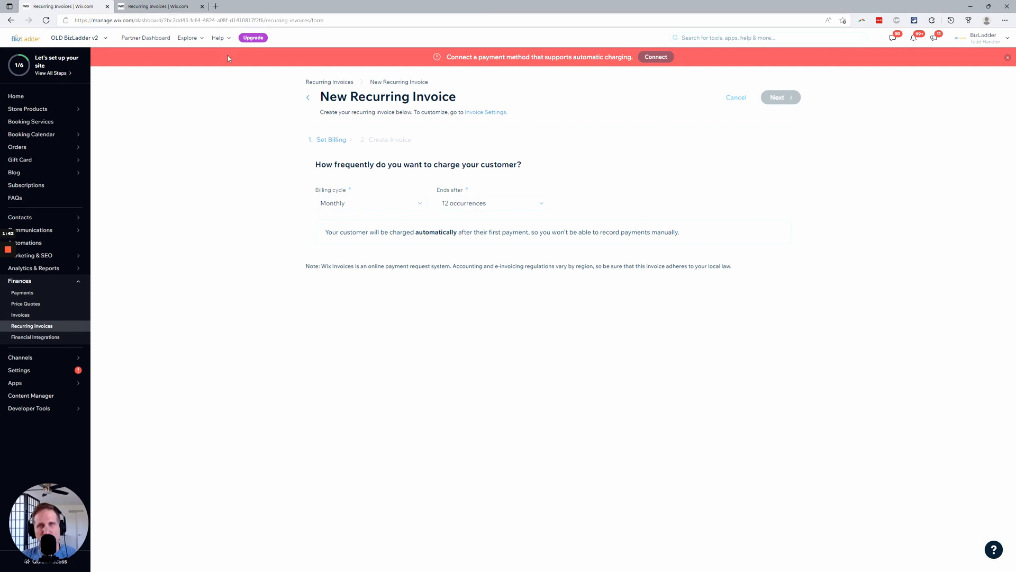
left_click(737, 98)
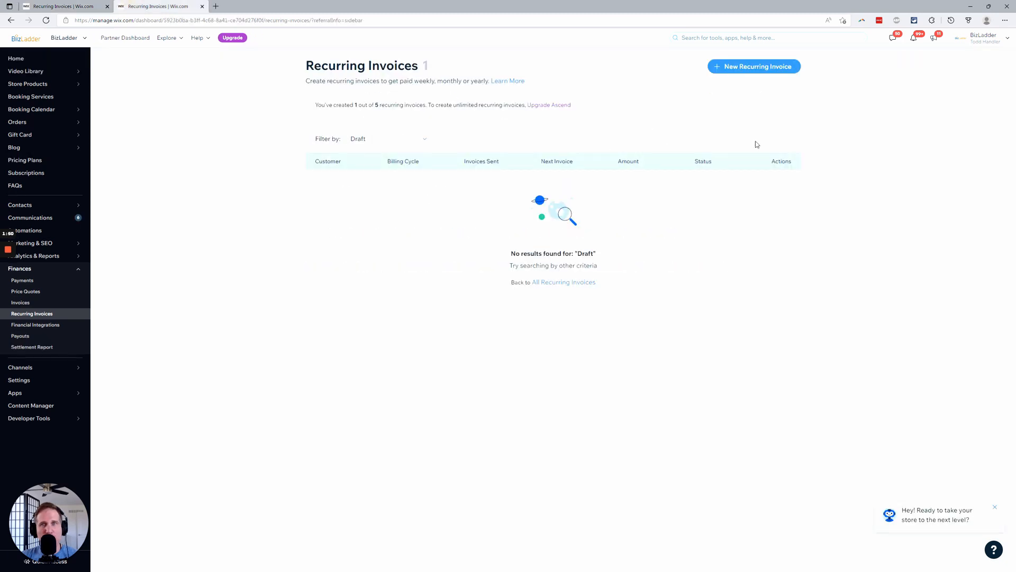
- Start a new recurring invoice billed Yearly with Unlimited end, then continue to the details form
left_click(754, 66)
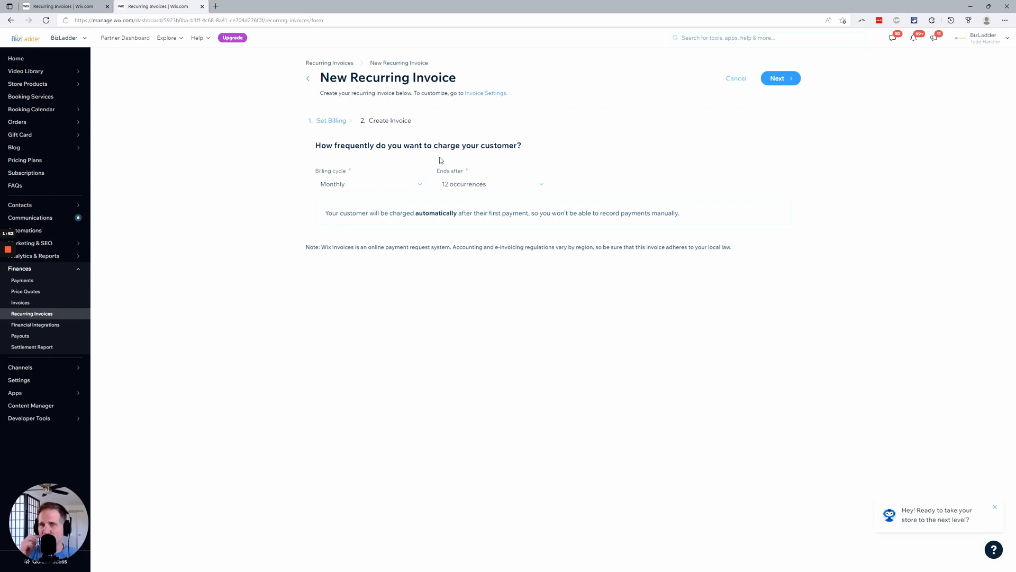
mouse_move(434, 165)
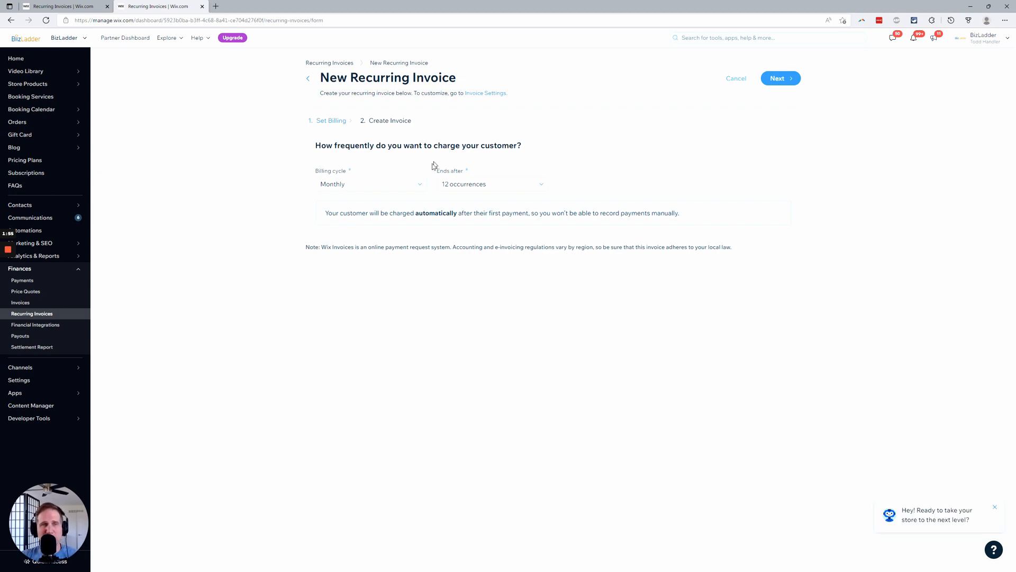
left_click(371, 184)
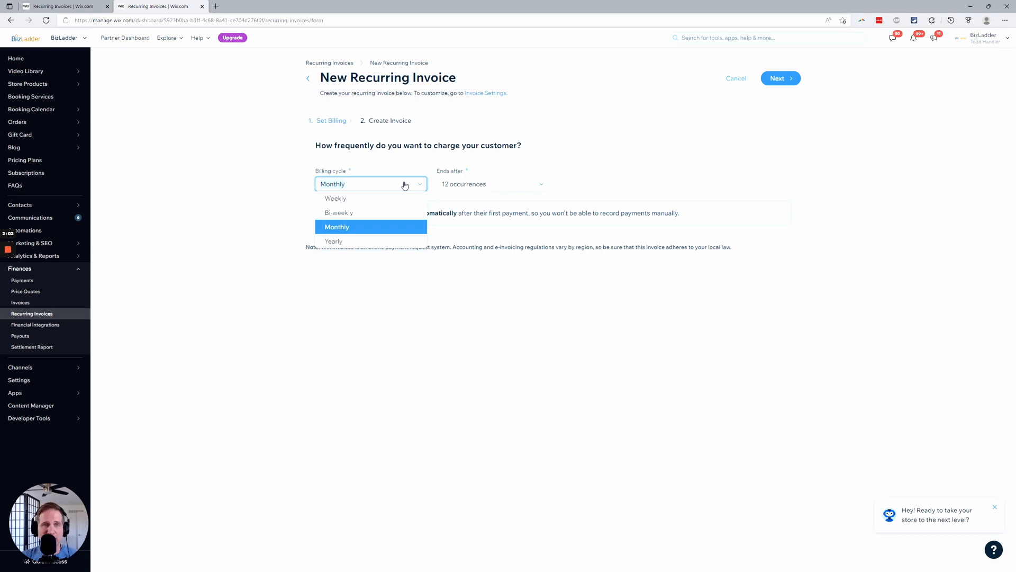
left_click(492, 184)
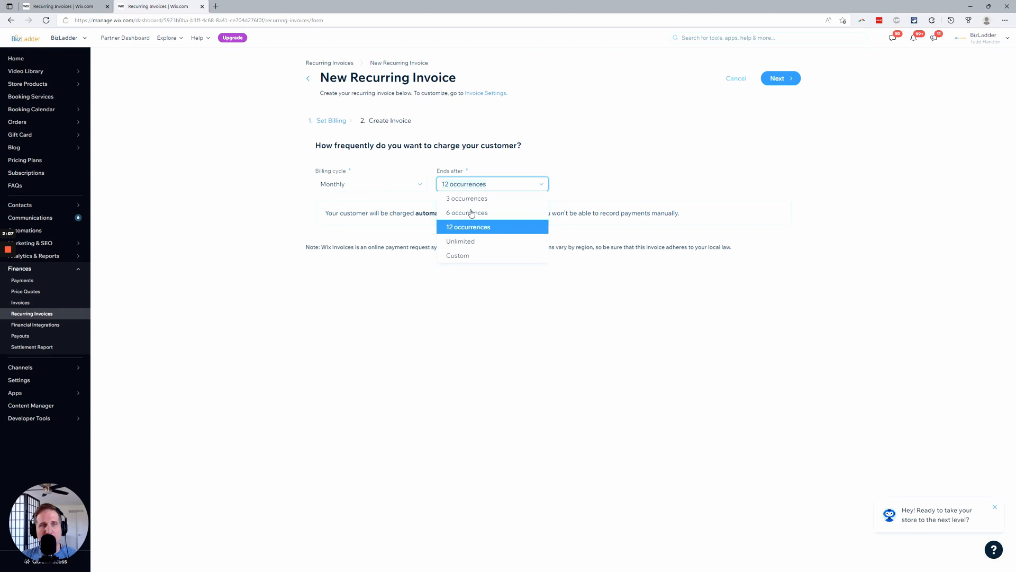
left_click(457, 255)
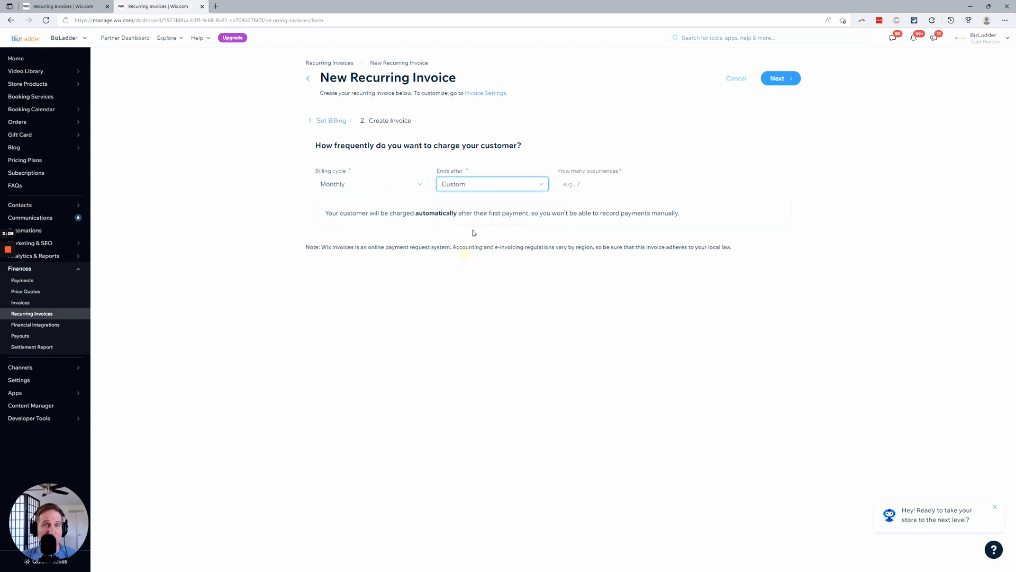
left_click(614, 185)
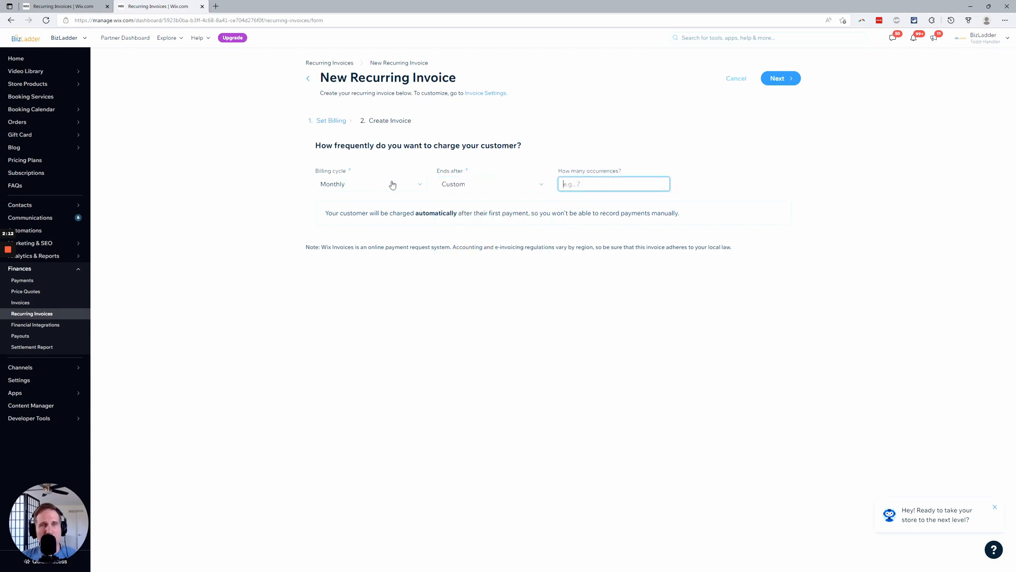
left_click(371, 184)
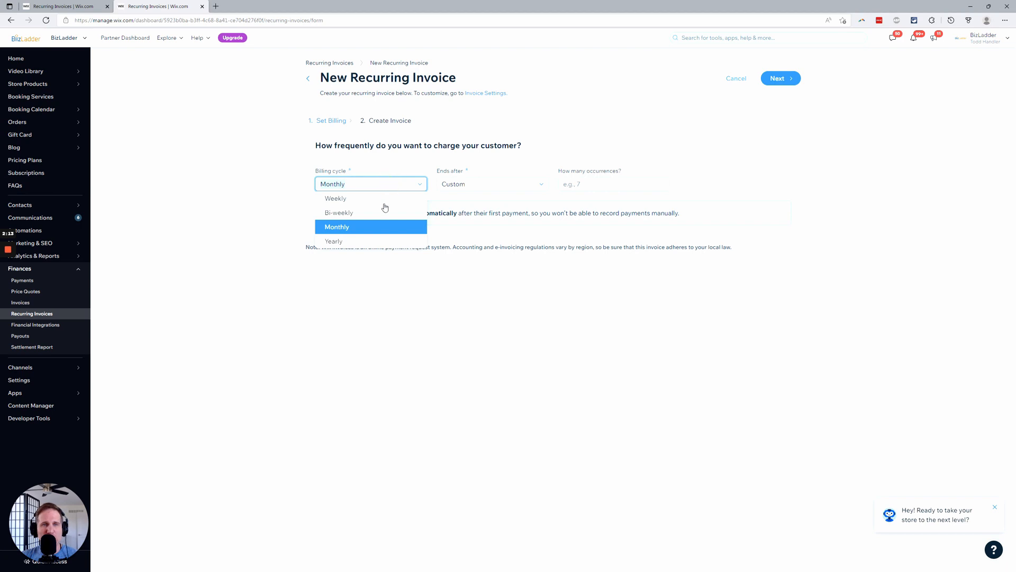
mouse_move(383, 214)
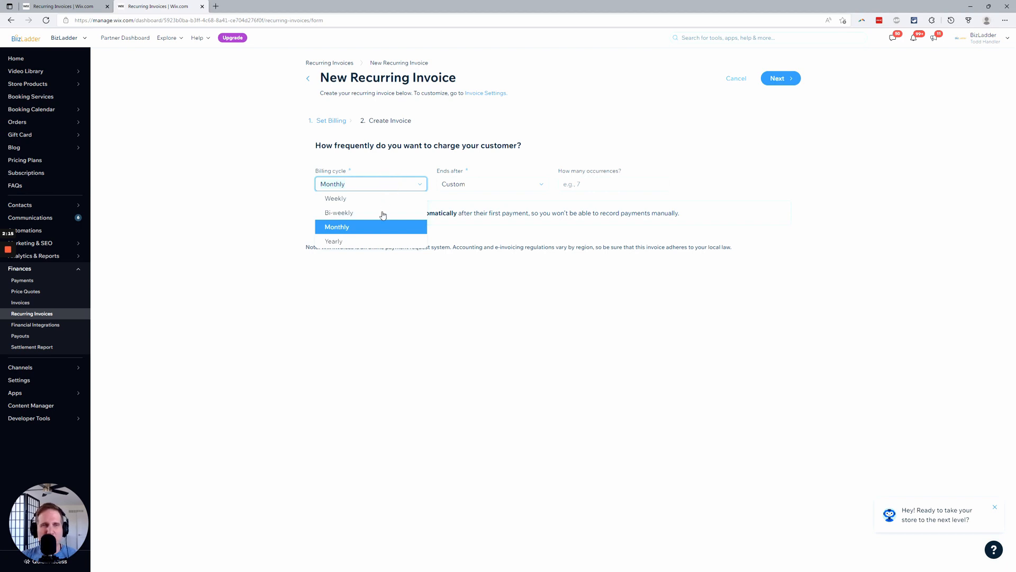
mouse_move(394, 216)
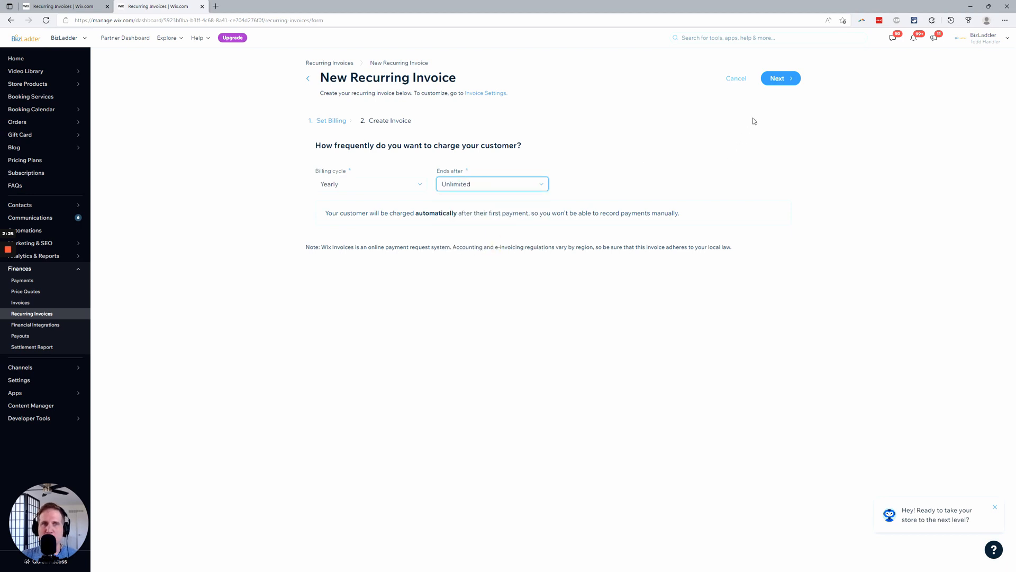
left_click(782, 79)
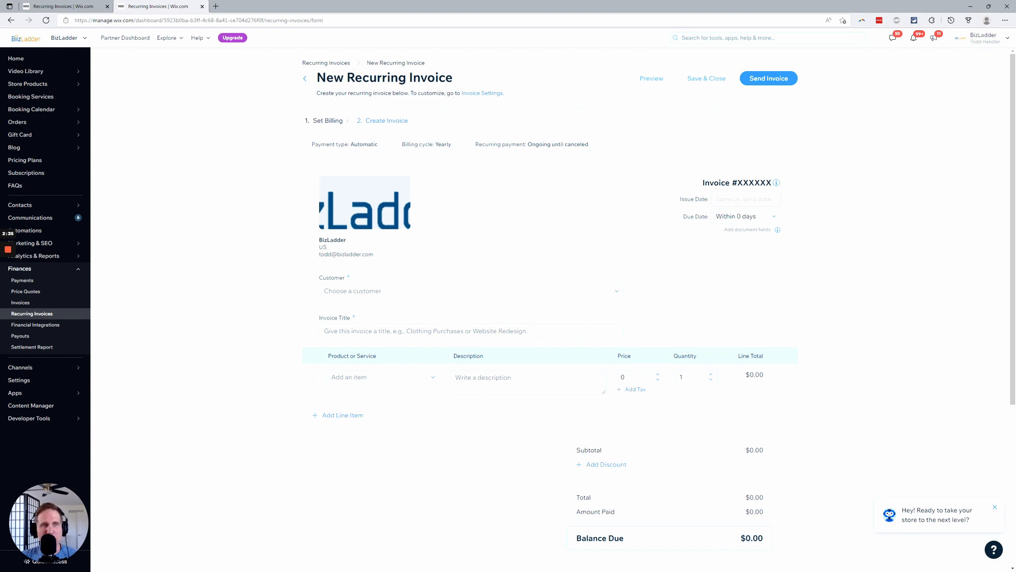
- Search the Customer field for 'test' to find the Test Account contact
left_click_drag(311, 144, 583, 144)
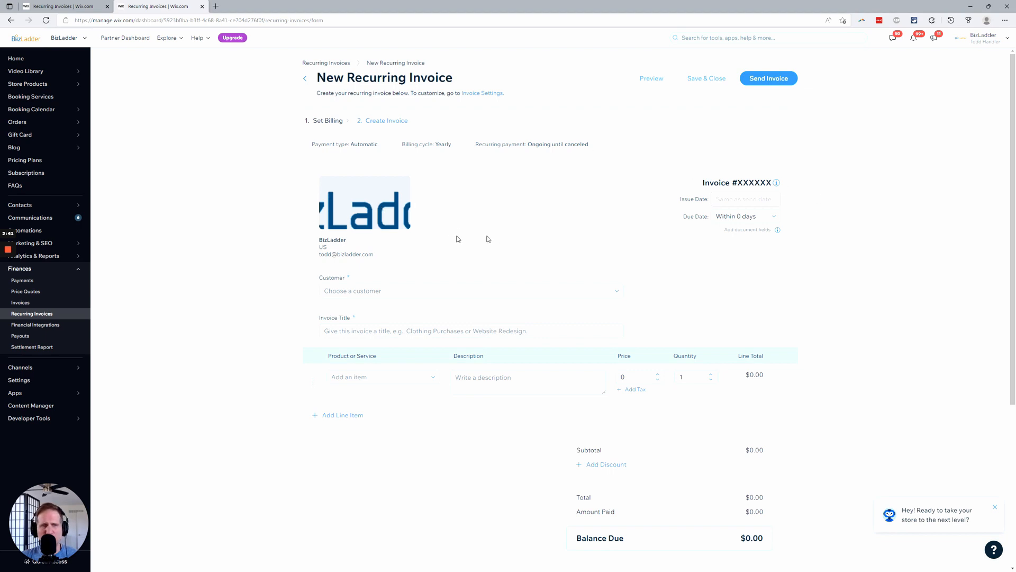
left_click(471, 291)
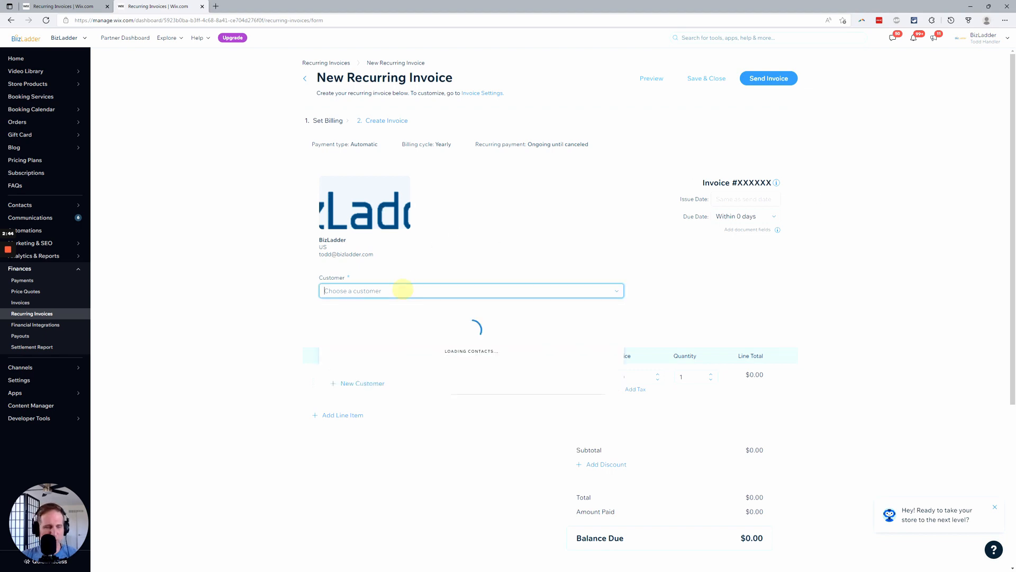
type("test")
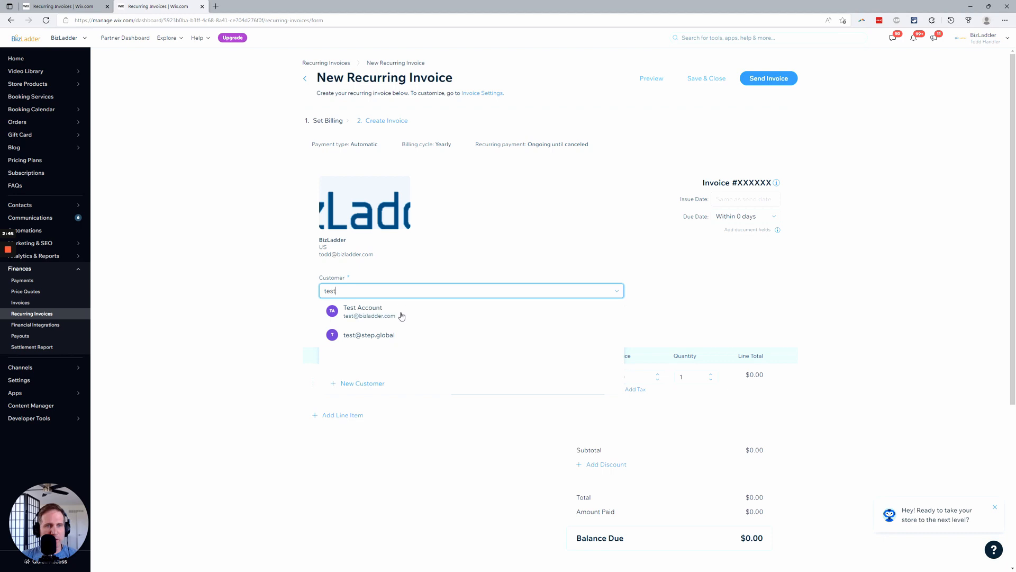
- Title the invoice 'test invoice' and add Mobile Site Optimization at $149.00 as the line item
left_click(362, 311)
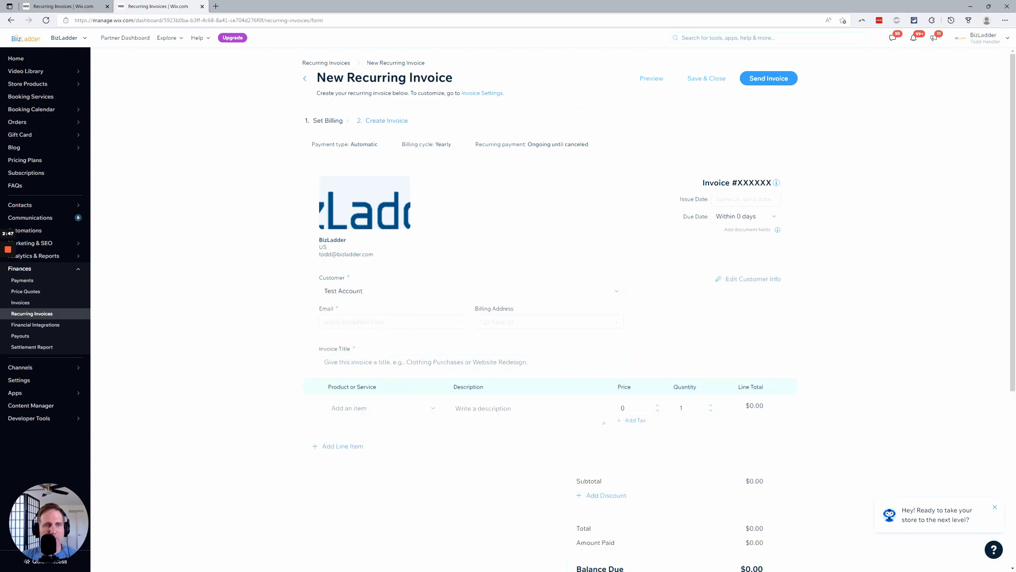
type("test invoi")
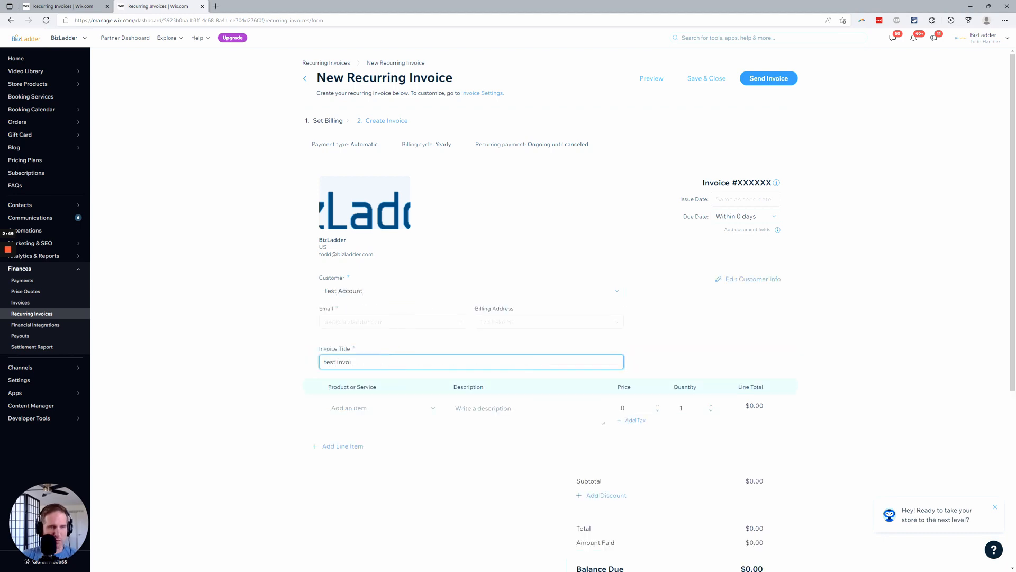
left_click(382, 408)
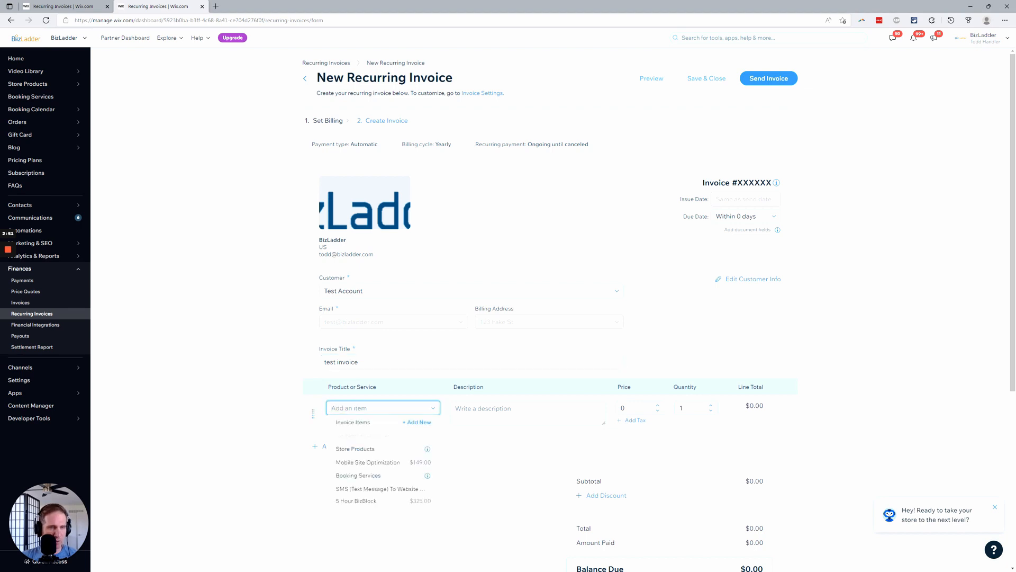
left_click(368, 462)
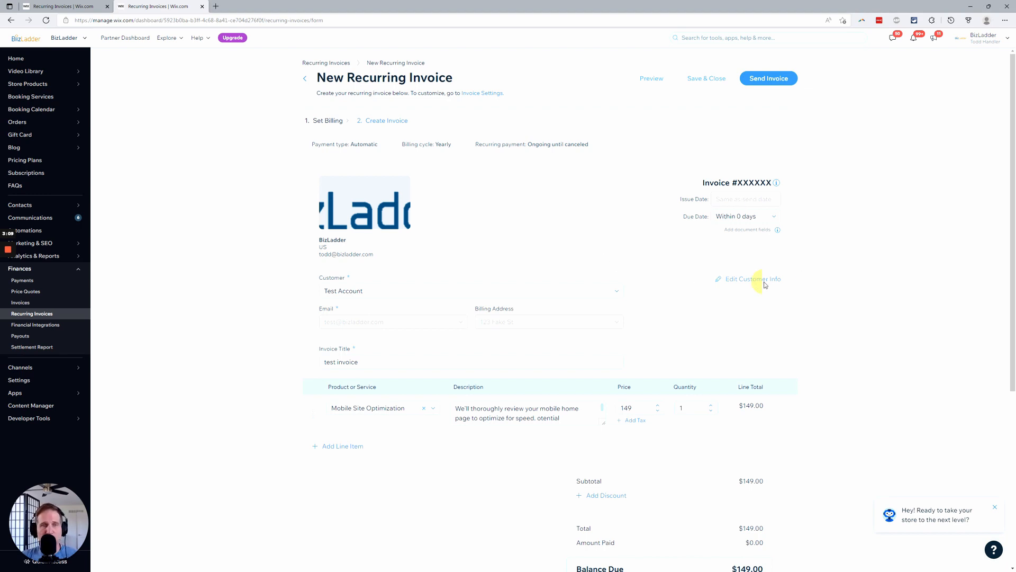
- Check the customer's contact info, then add a 10% discount bringing the balance to $134.10
left_click(753, 280)
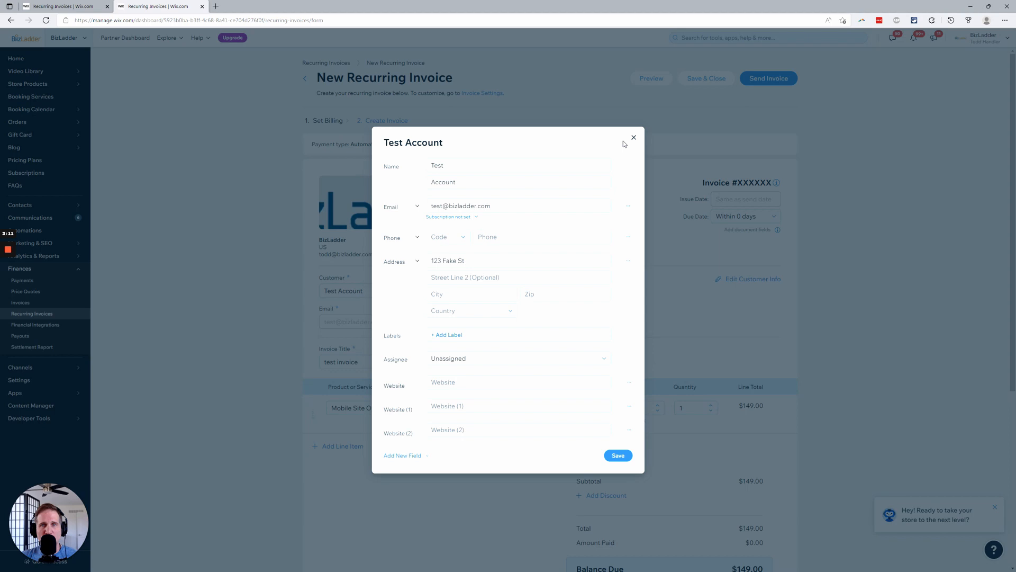
left_click(633, 136)
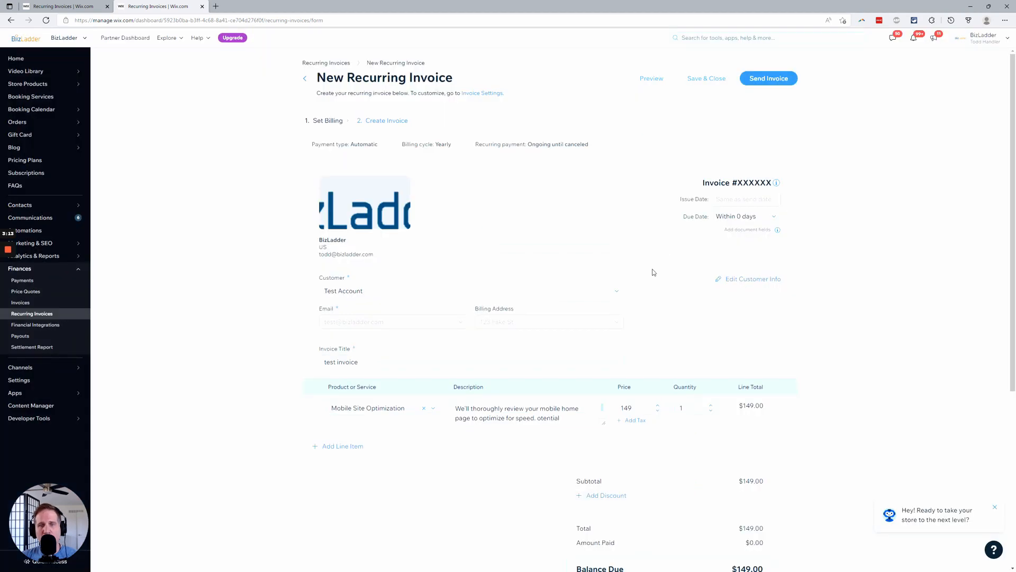
scroll("down", 3)
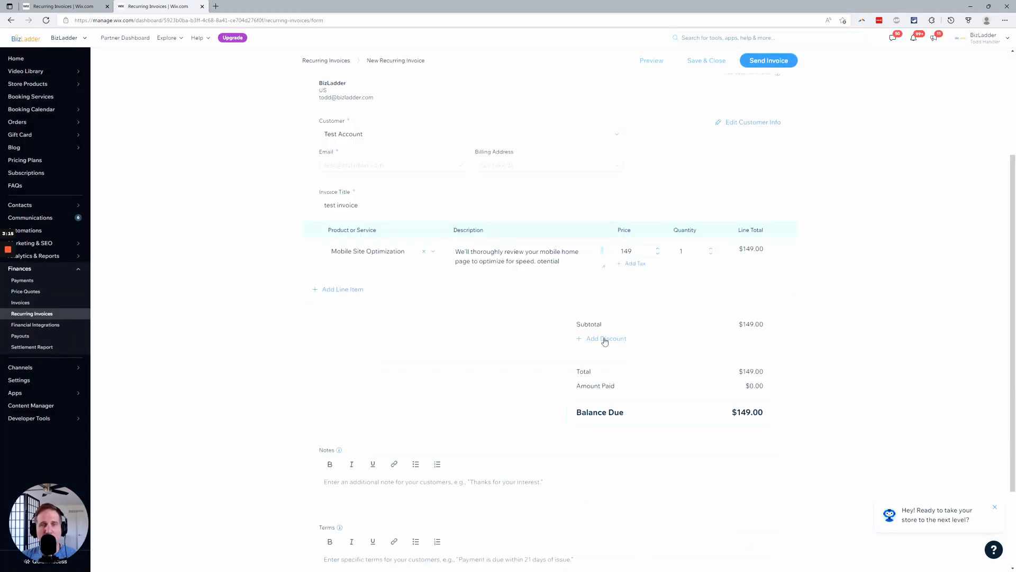
left_click(603, 339)
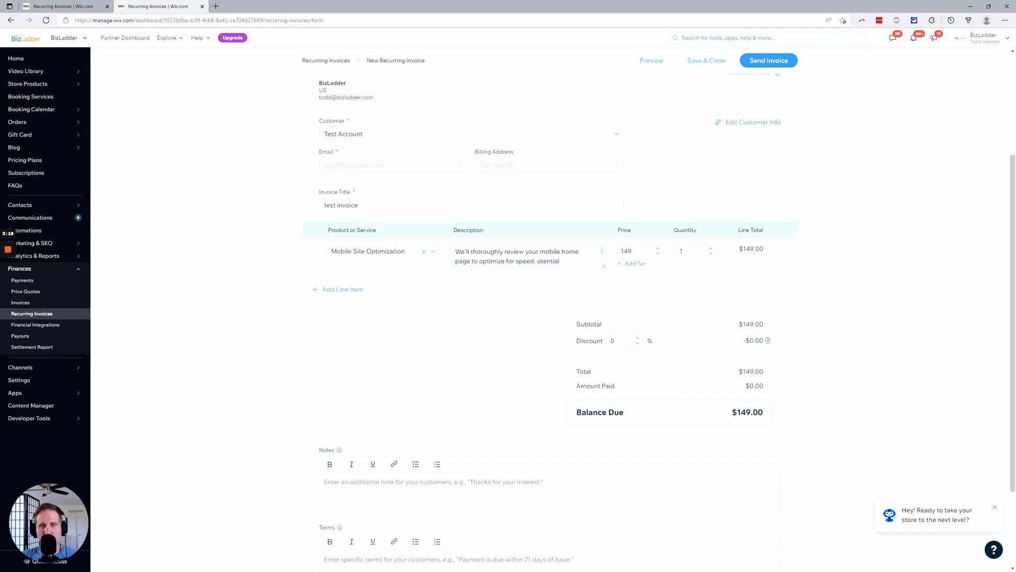
left_click(622, 341)
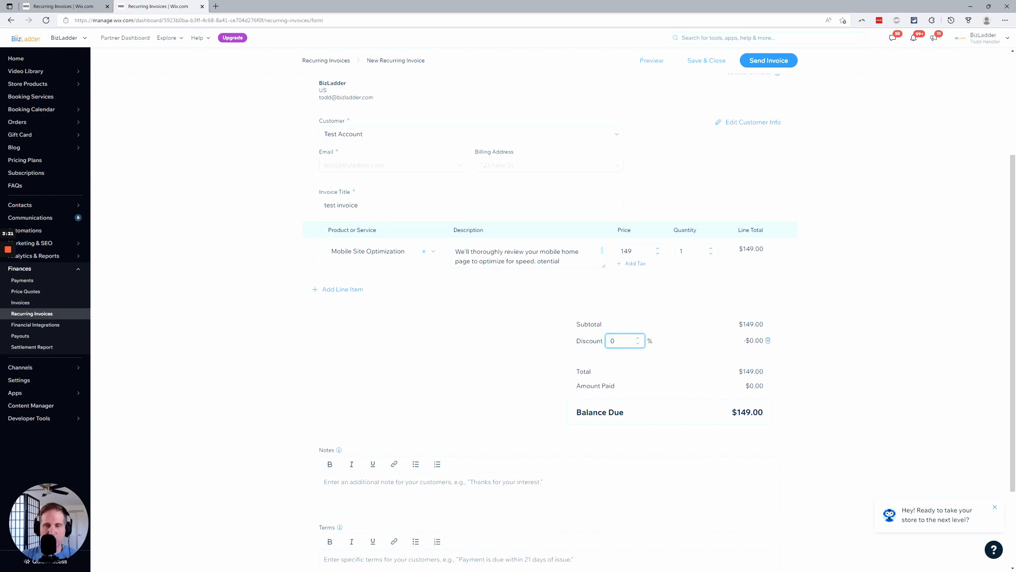
type("10")
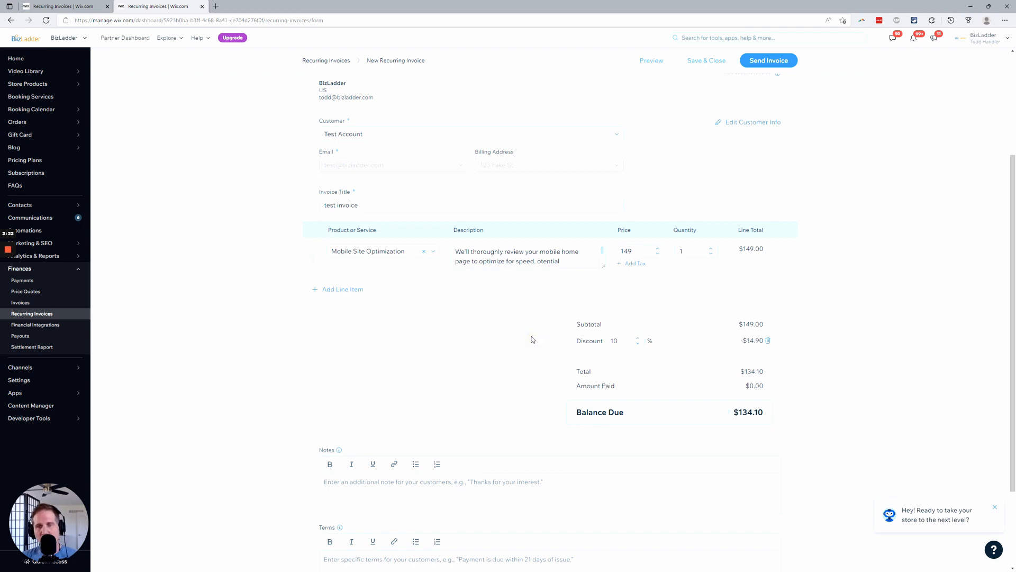
scroll("down", 3)
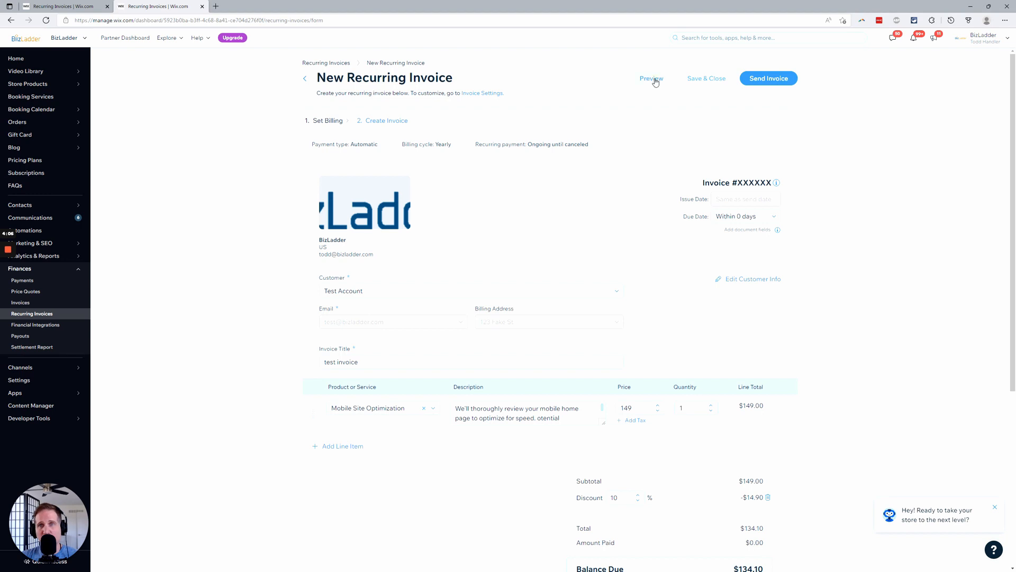
left_click(651, 78)
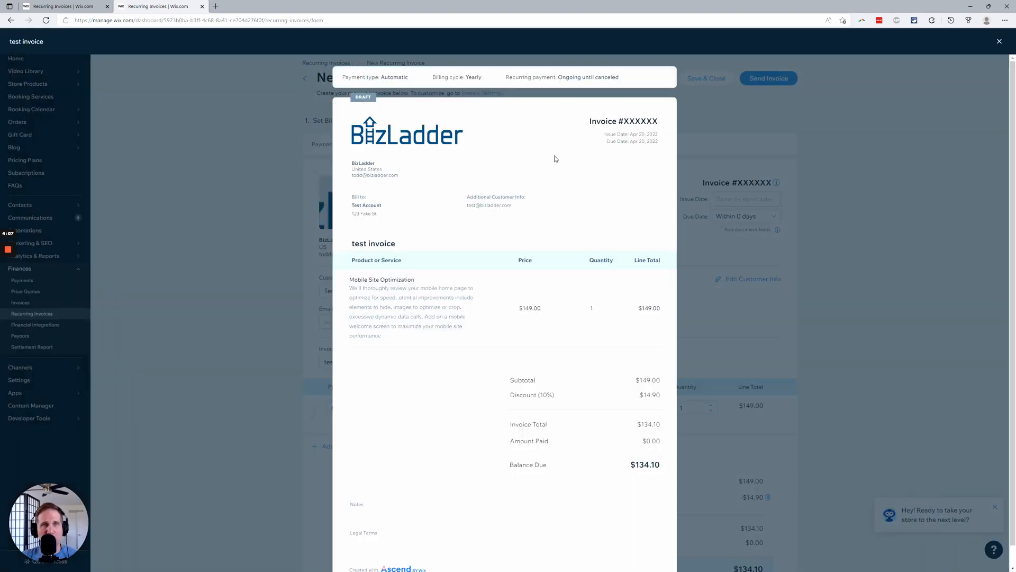
mouse_move(521, 309)
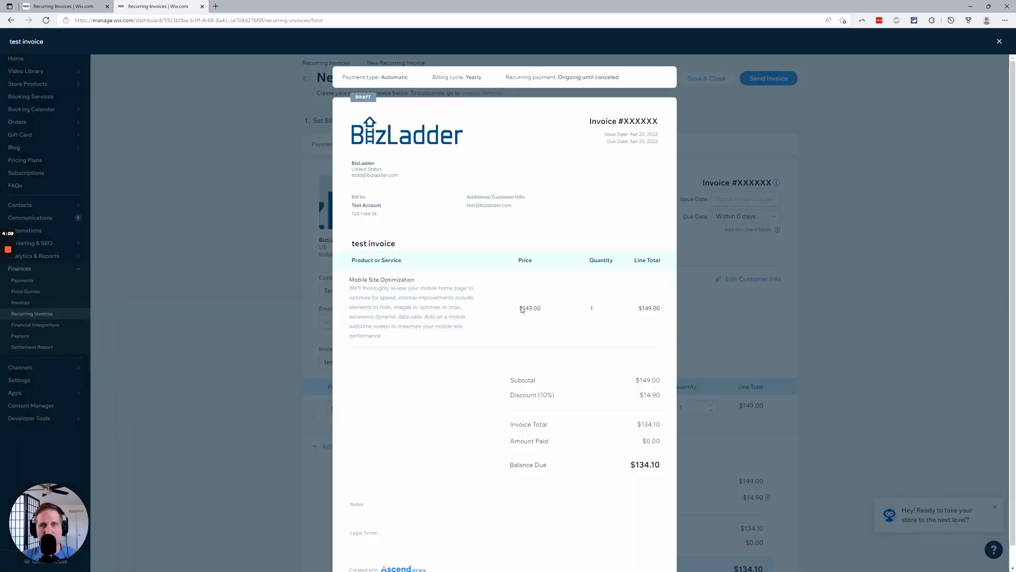
mouse_move(534, 208)
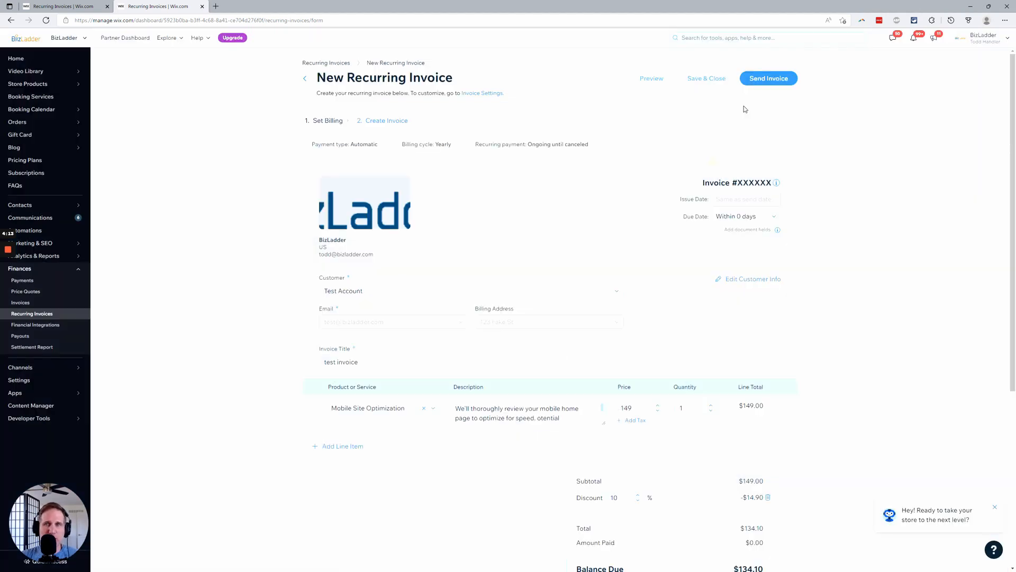
left_click(769, 78)
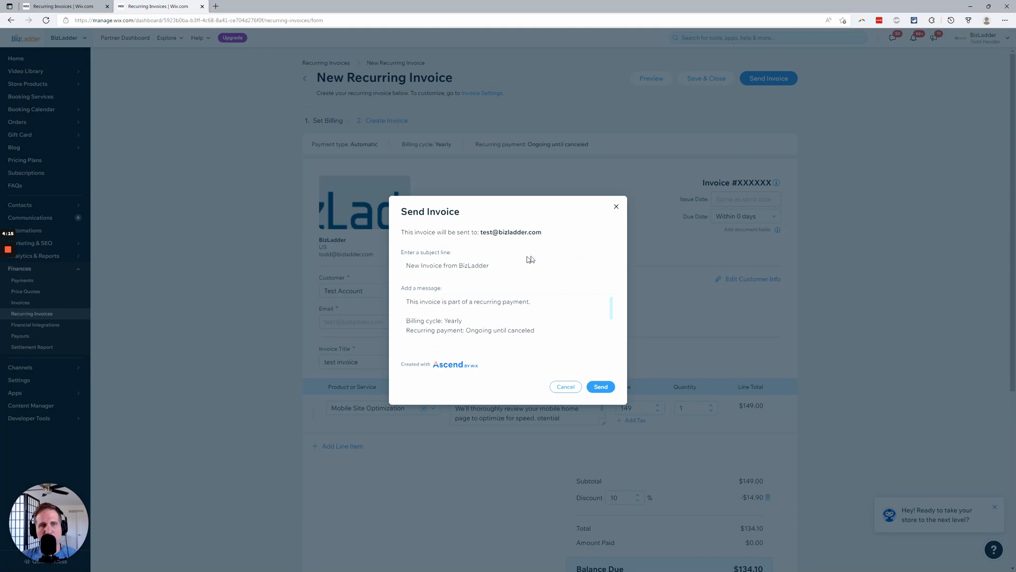
left_click(502, 315)
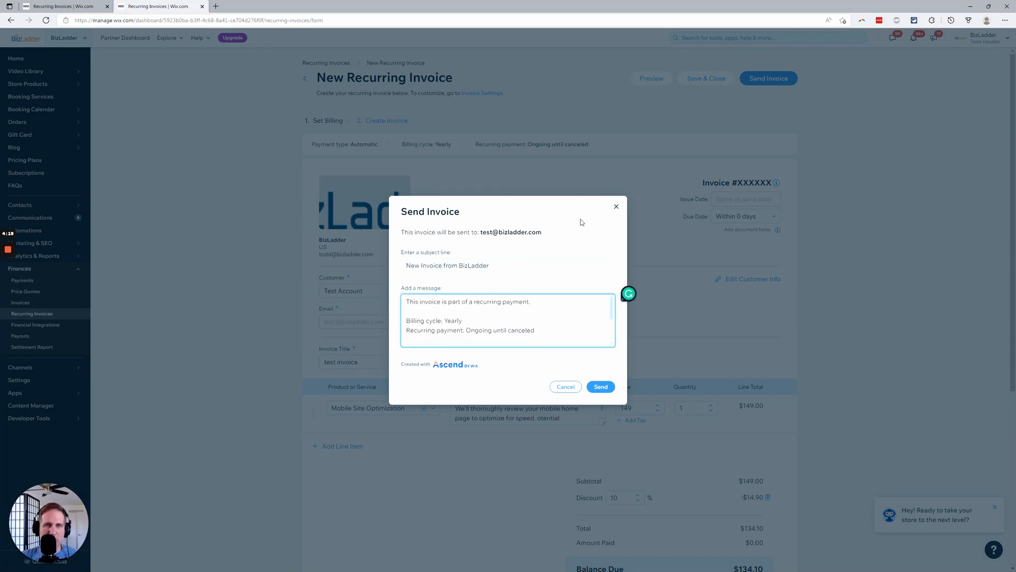
left_click(565, 386)
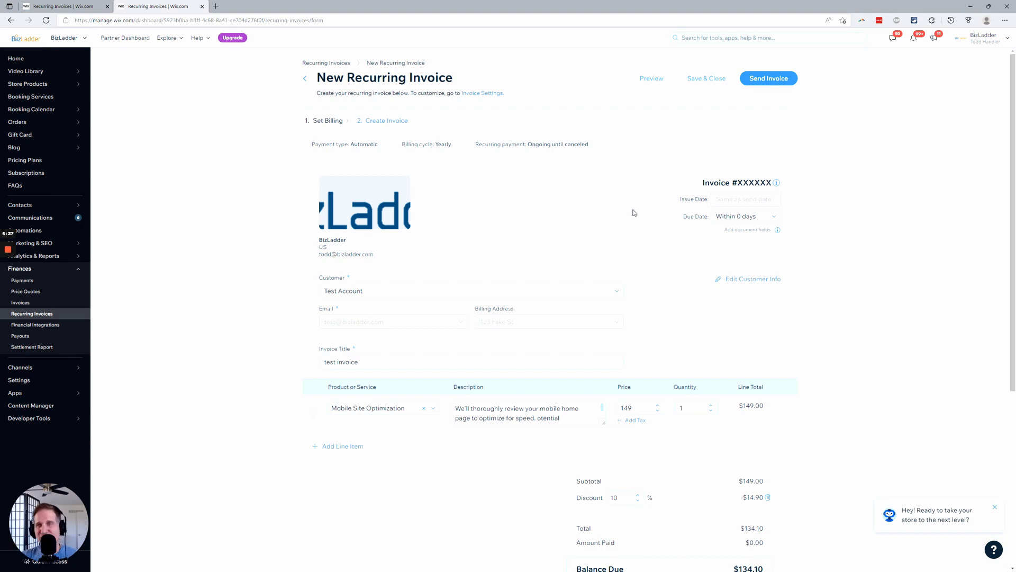
mouse_move(756, 103)
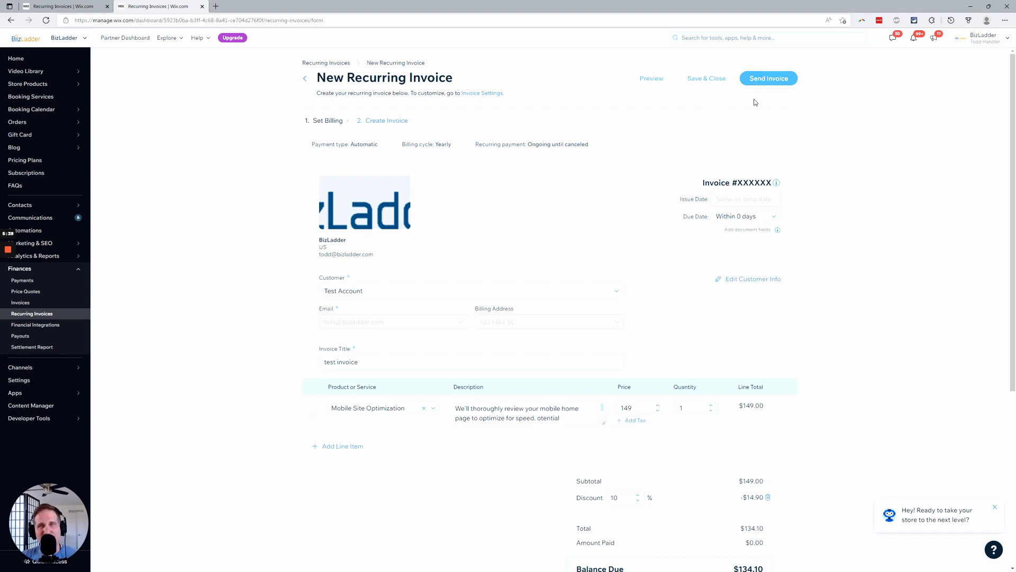
mouse_move(596, 244)
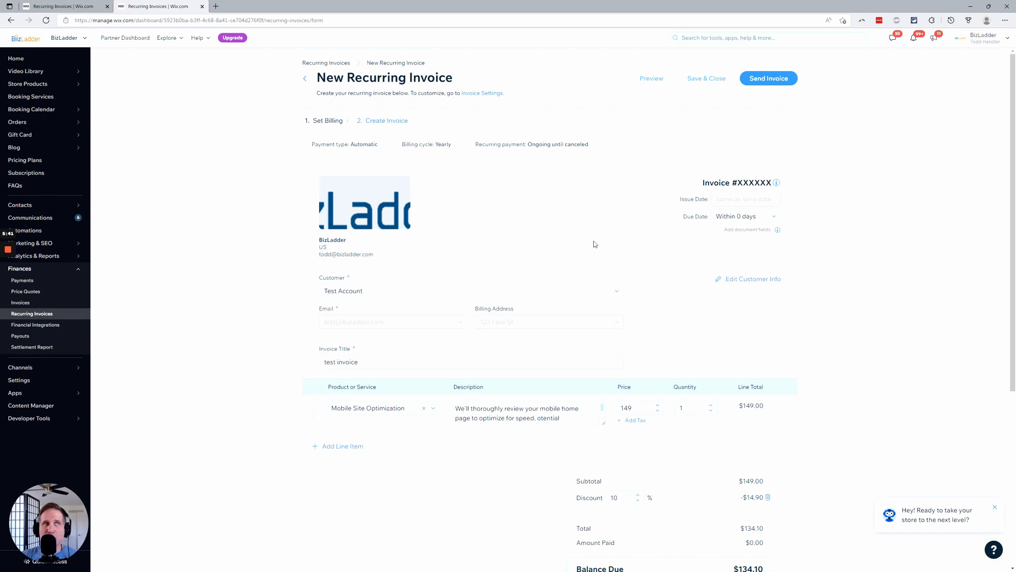
mouse_move(591, 245)
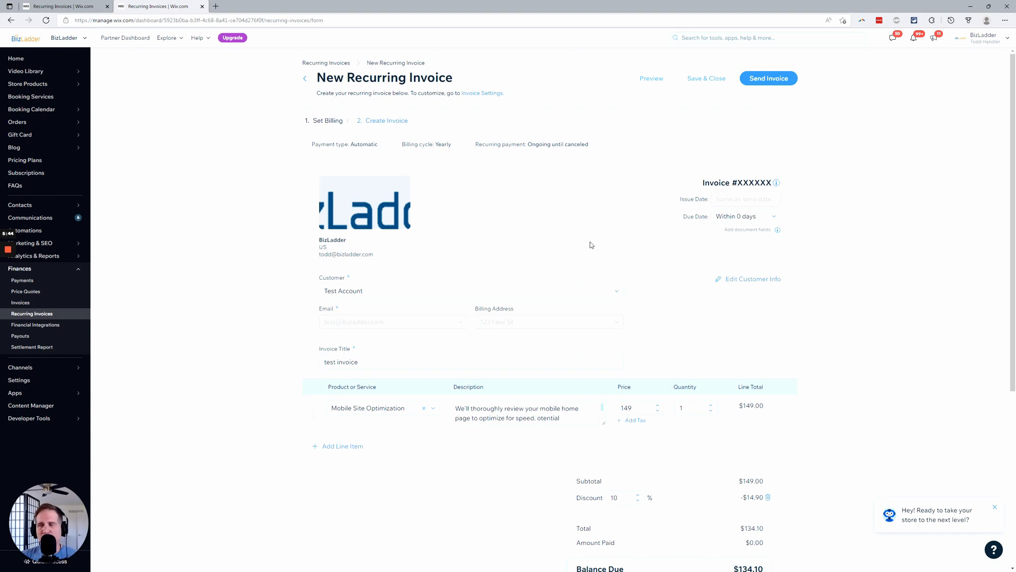
mouse_move(628, 323)
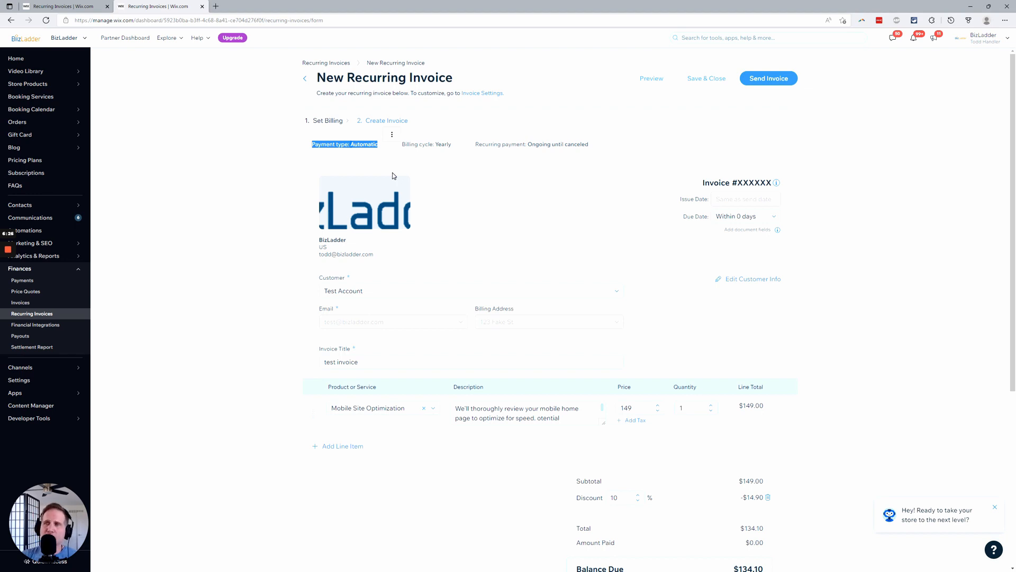
mouse_move(722, 208)
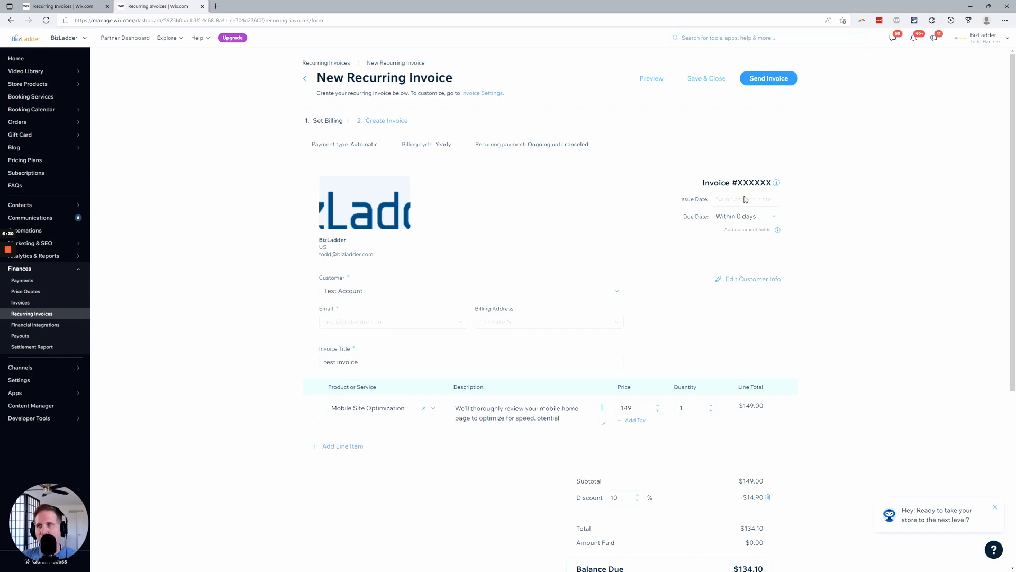
mouse_move(610, 265)
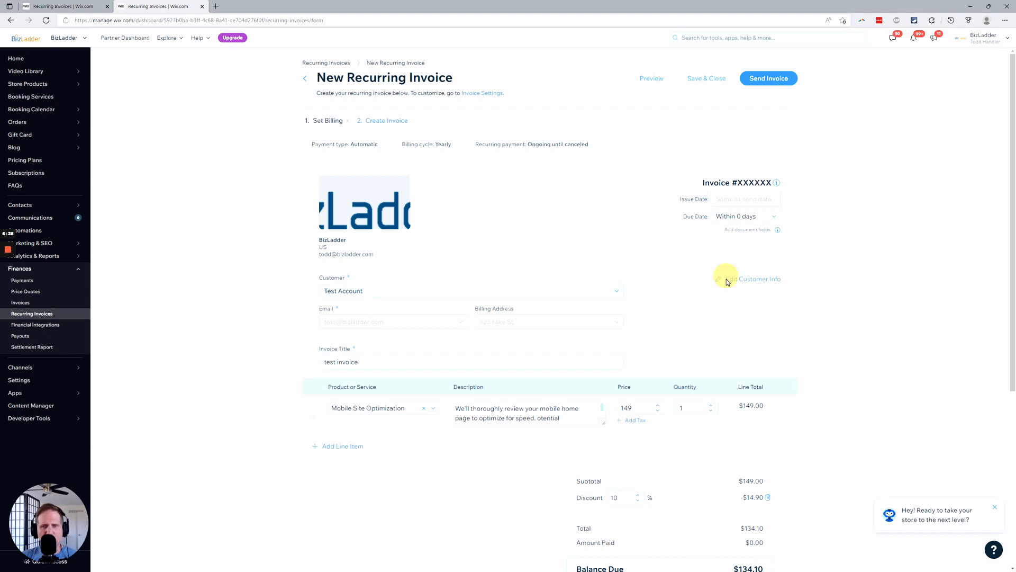
left_click(752, 280)
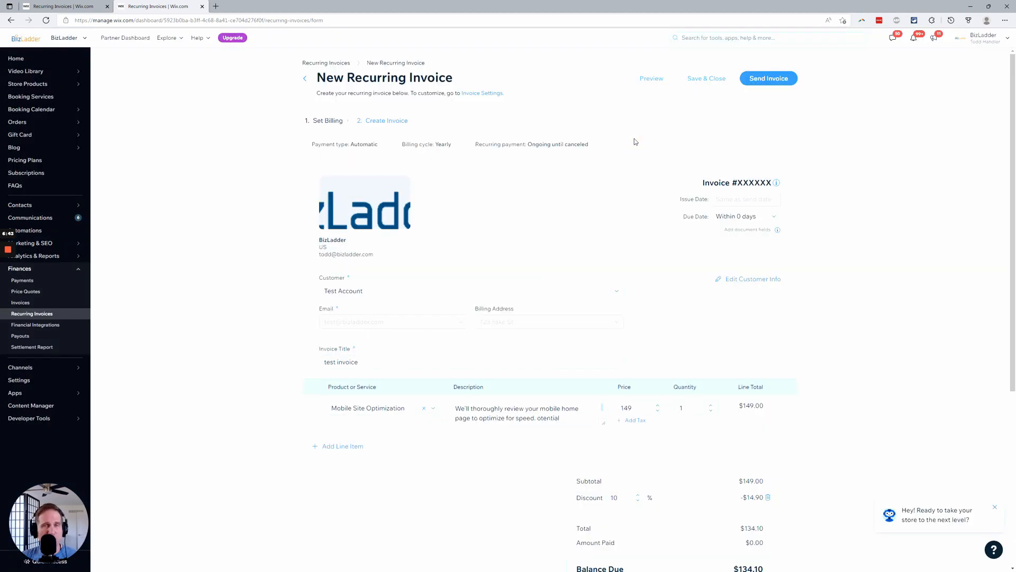
mouse_move(645, 157)
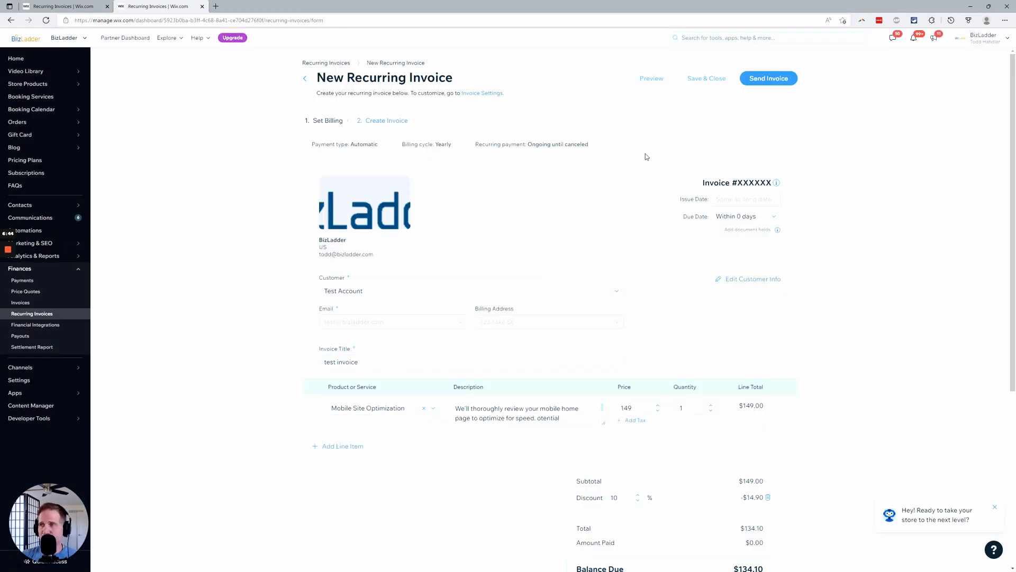